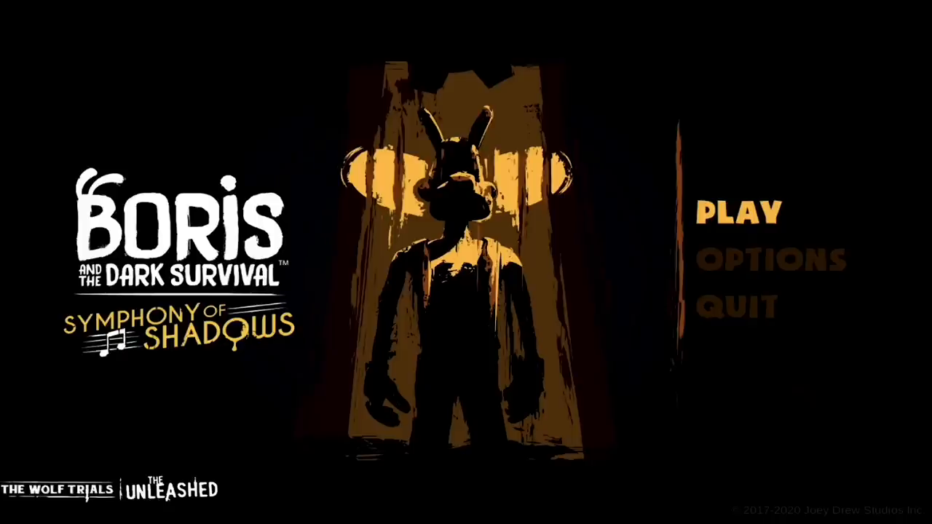
{"action": "left_click", "coordinate": [737, 211]}
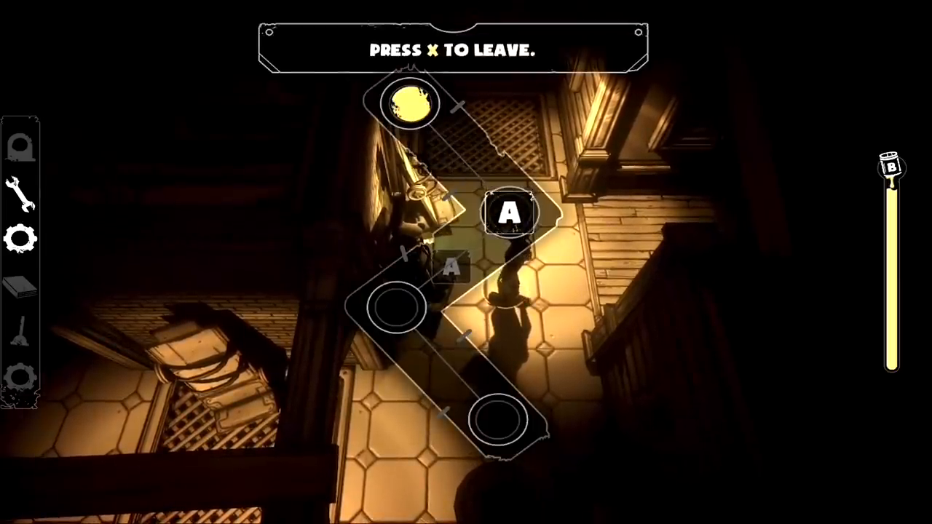
{"action": "key", "text": "x"}
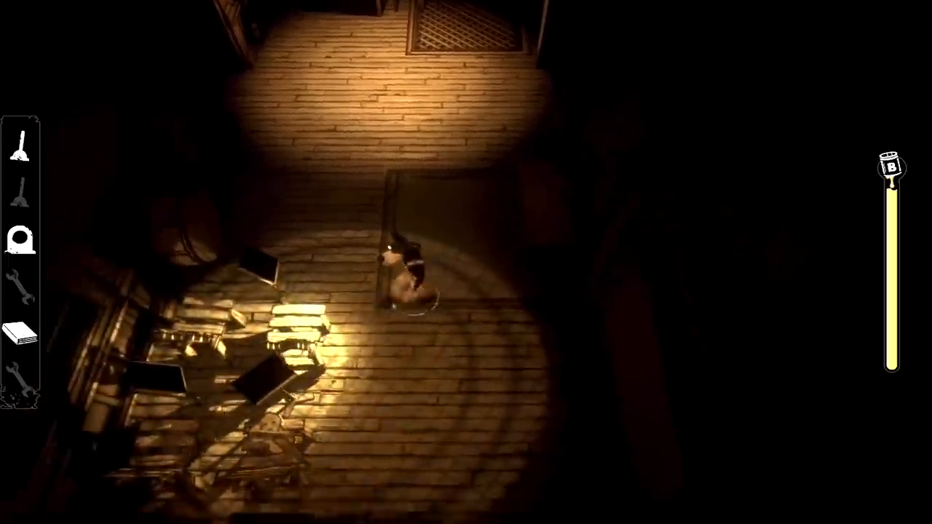
{"action": "key", "text": "w"}
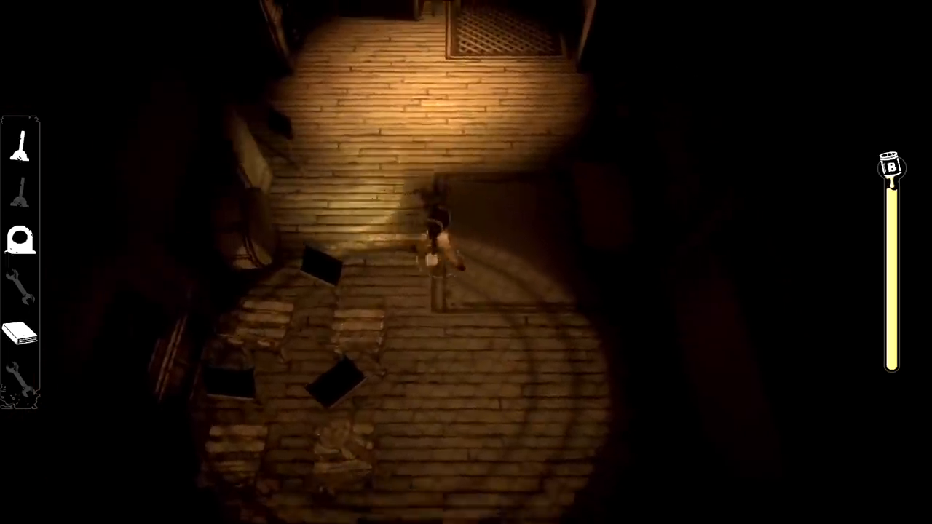